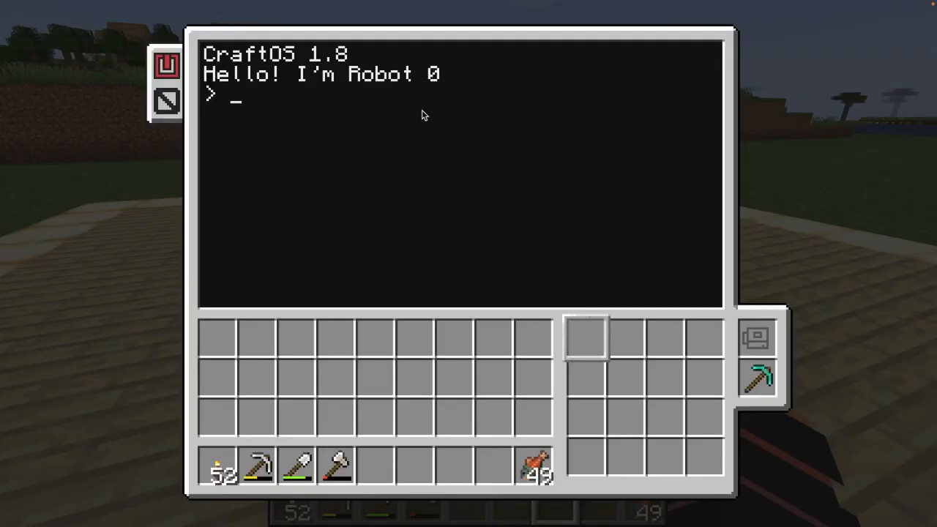
Step: Leave the Robot 0 turtle terminal to return to the code editor
key(Escape)
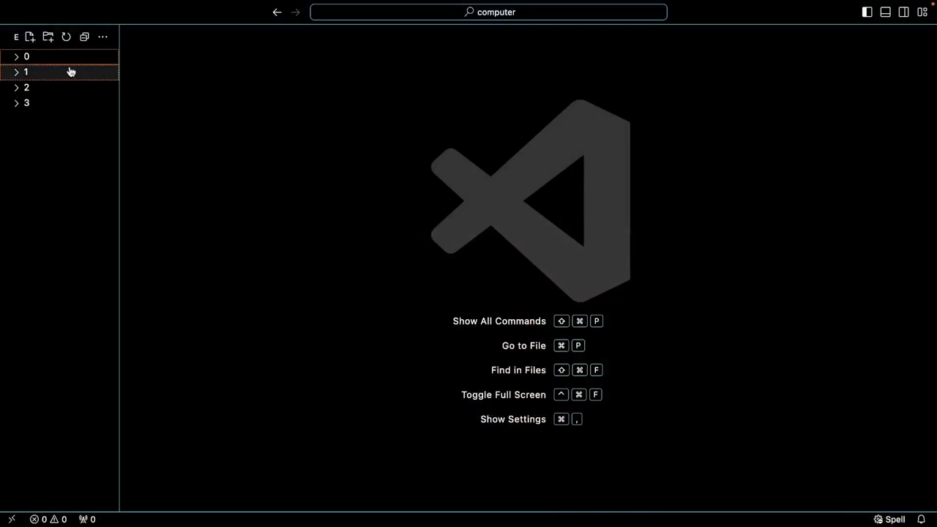
Step: In computer 0's startup.lua add print("Fuel: " .. turtle.getFuelLevel()) below the greeting
click(19, 56)
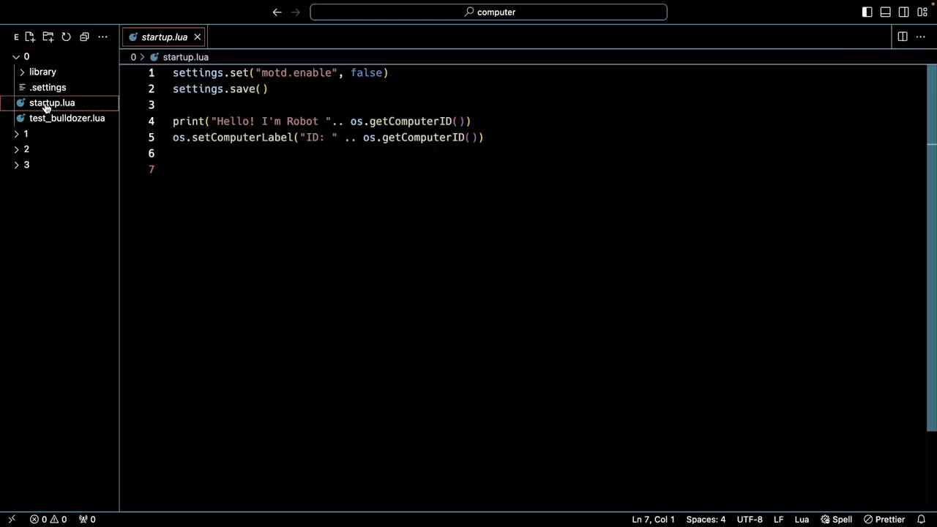
mouse_move(408, 184)
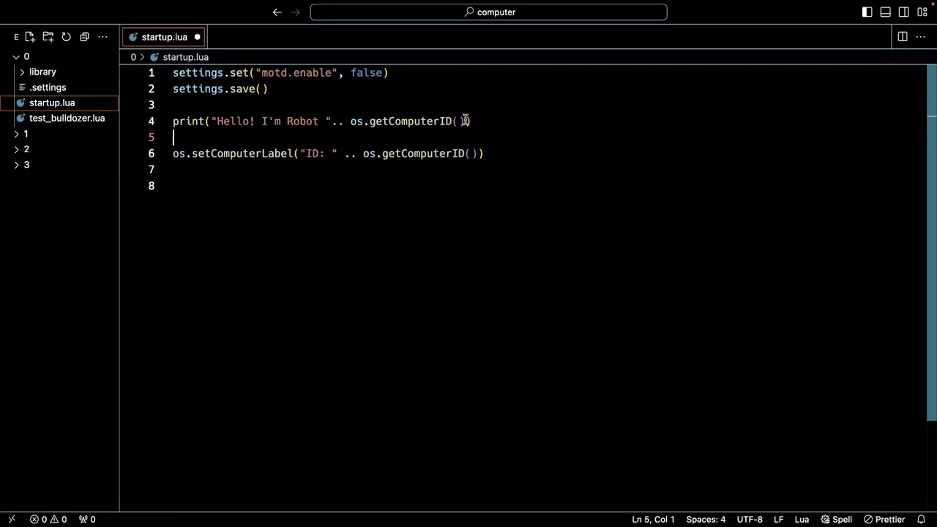
text(pri)
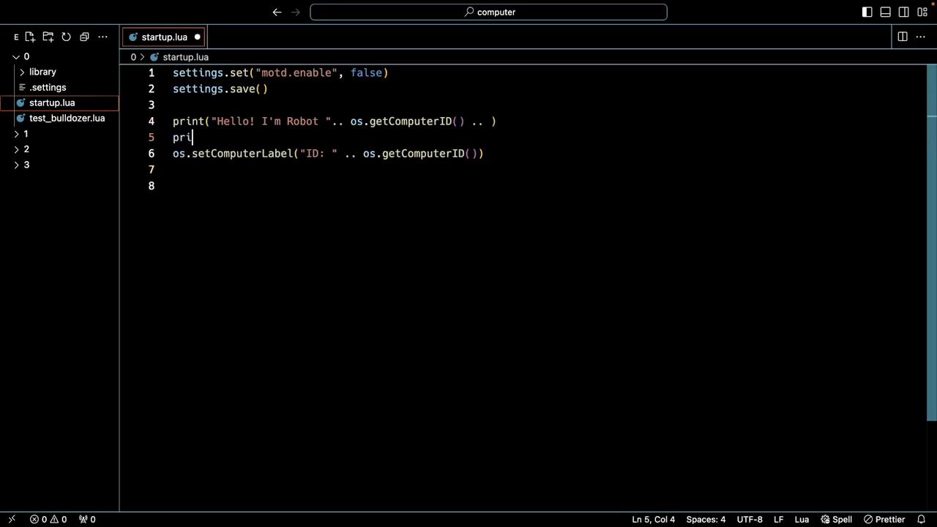
text(nt("Fueld)
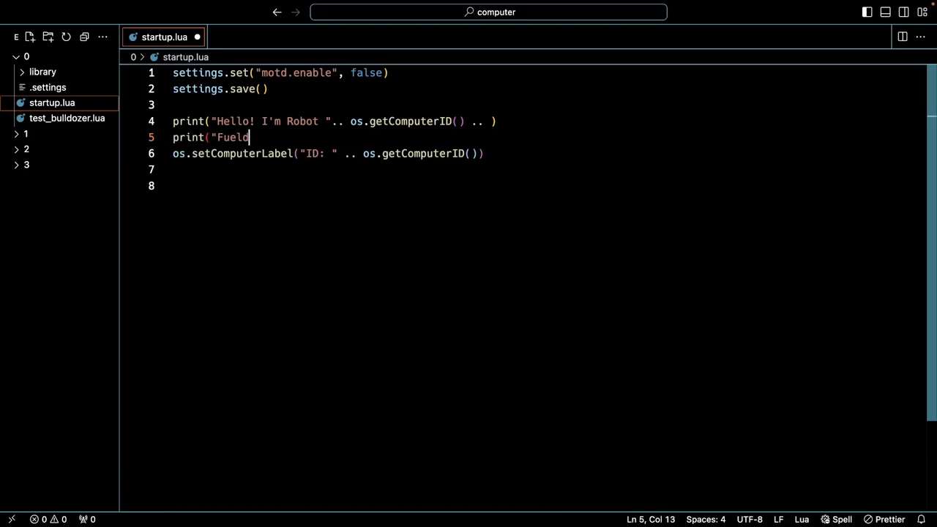
text(: " ..)
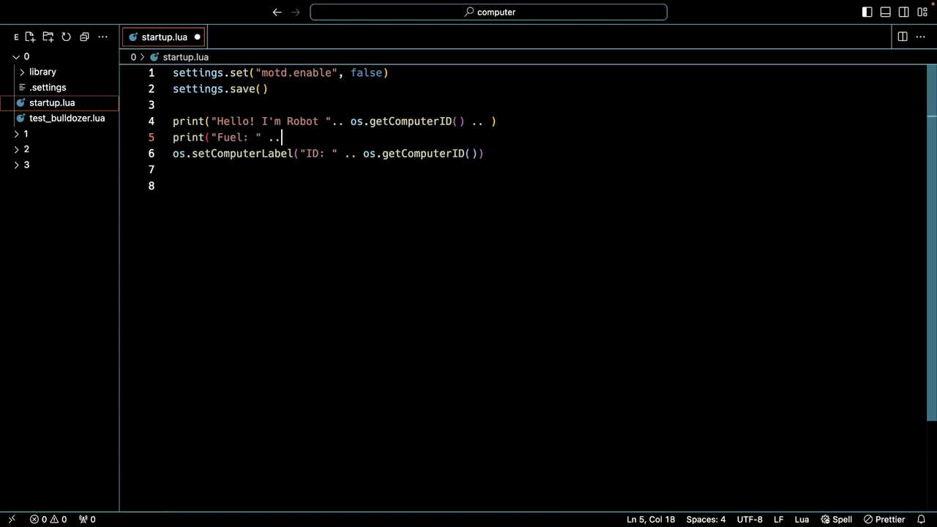
text(turtle)
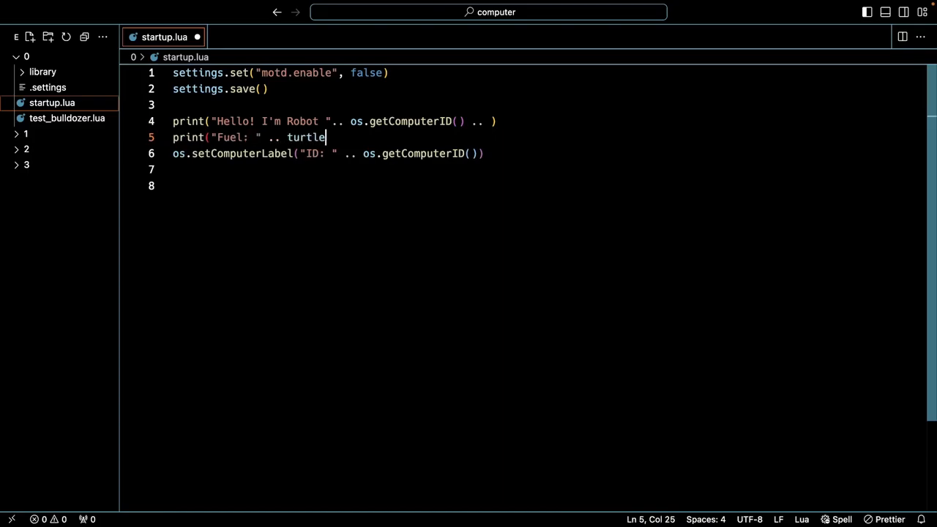
text(.getFuelLe)
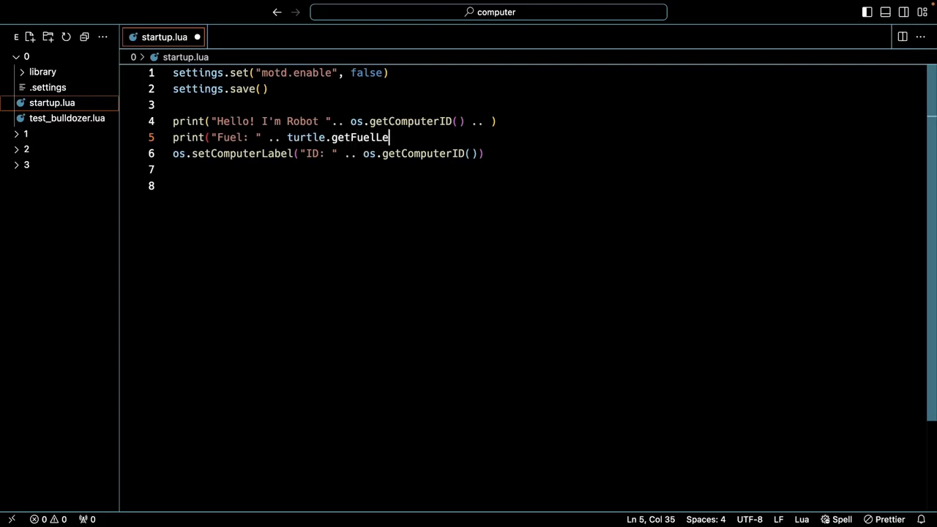
text(vel()))
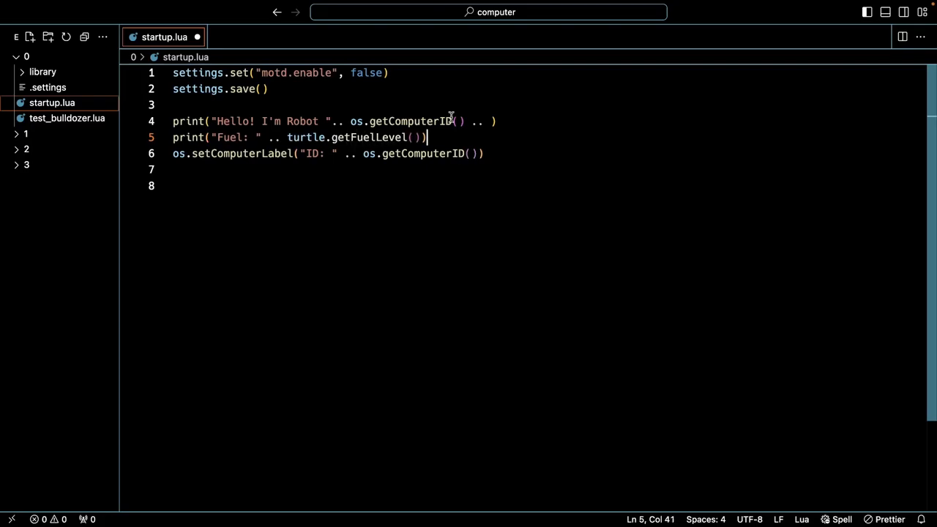
key(Enter)
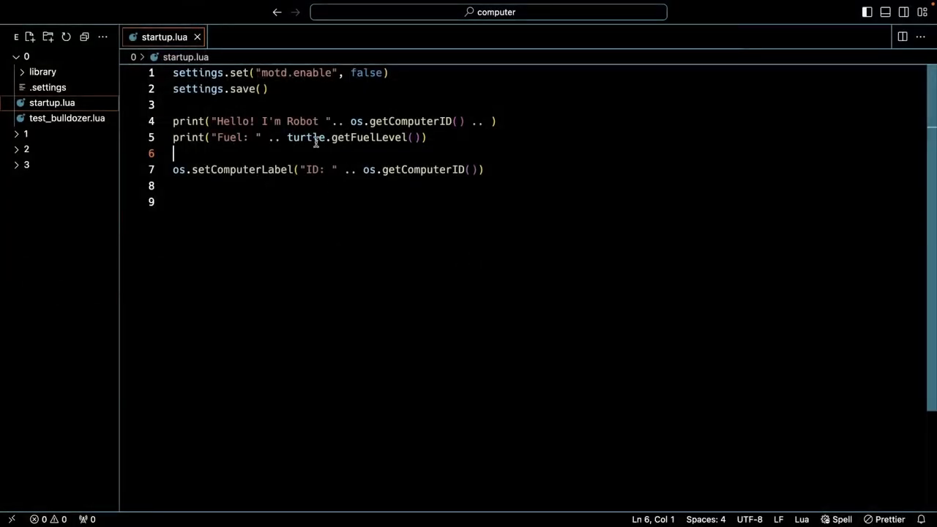
mouse_move(237, 141)
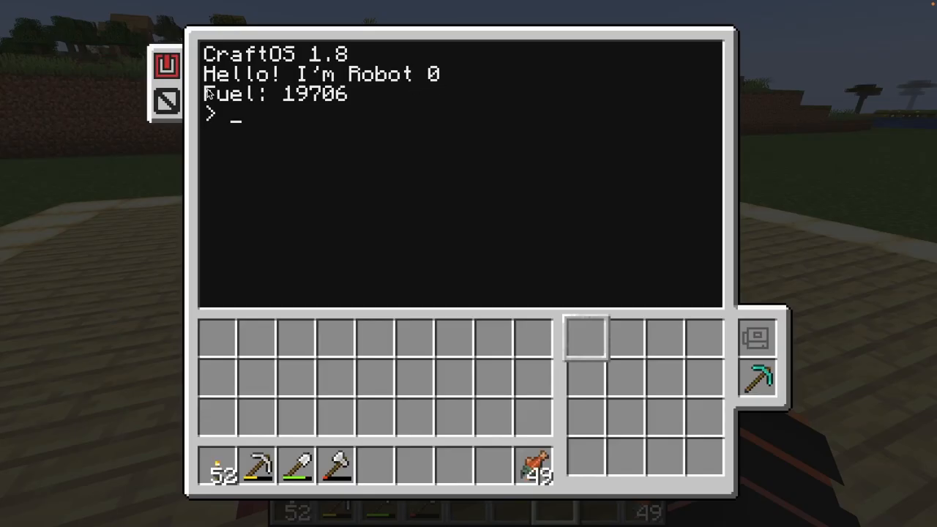
mouse_move(333, 124)
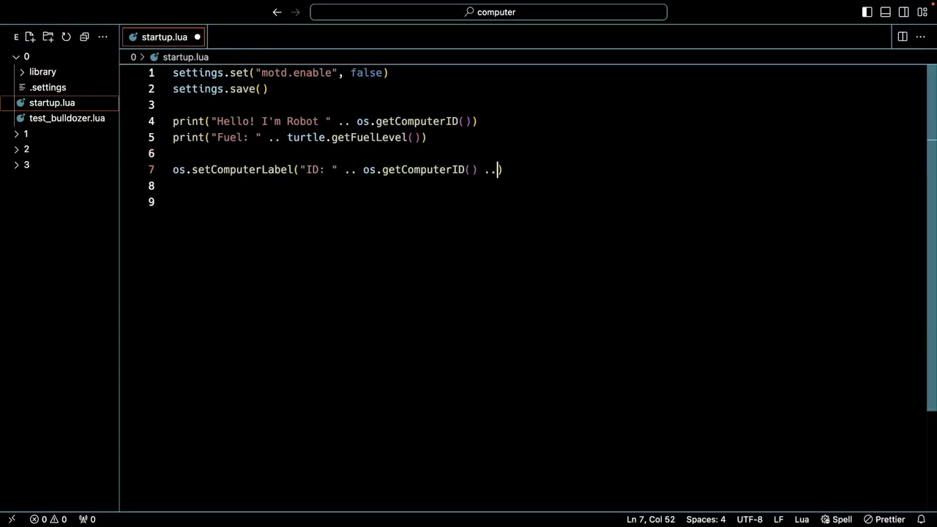
Step: Append .. "Fuel: " .. turtle.getFuelLevel() to the os.setComputerLabel call
text("Fue)
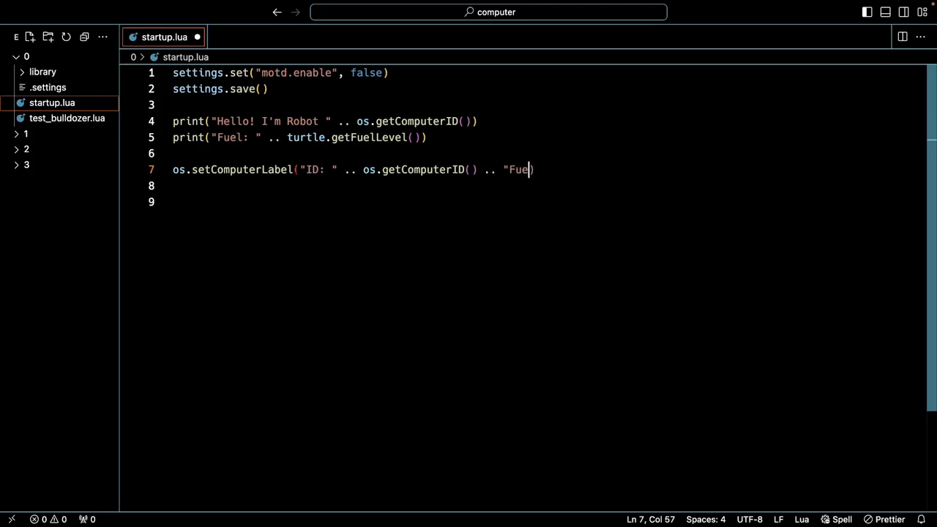
text(l: " ..)
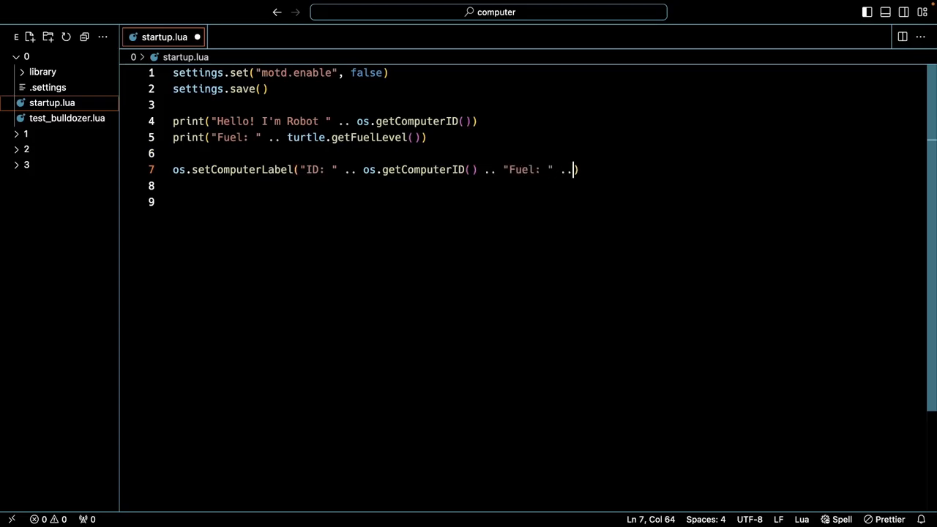
text(turtle)
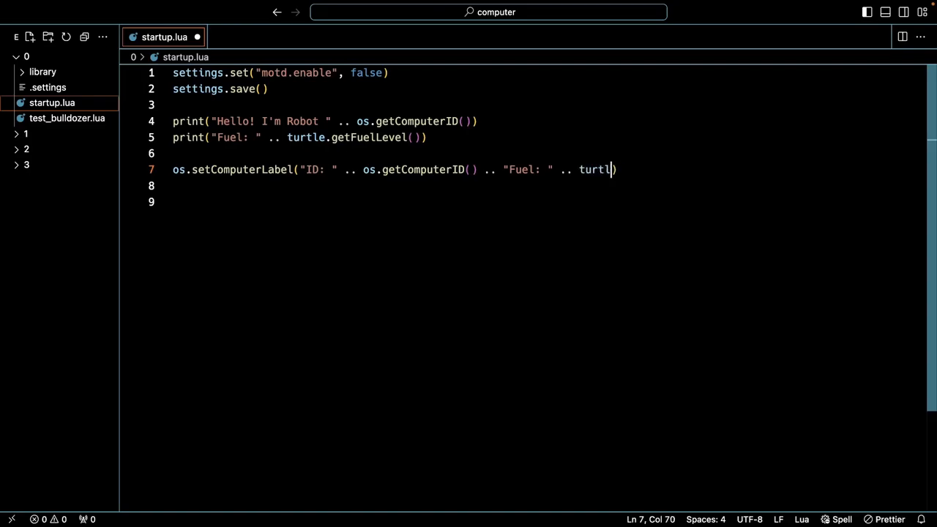
text(.getFuelL)
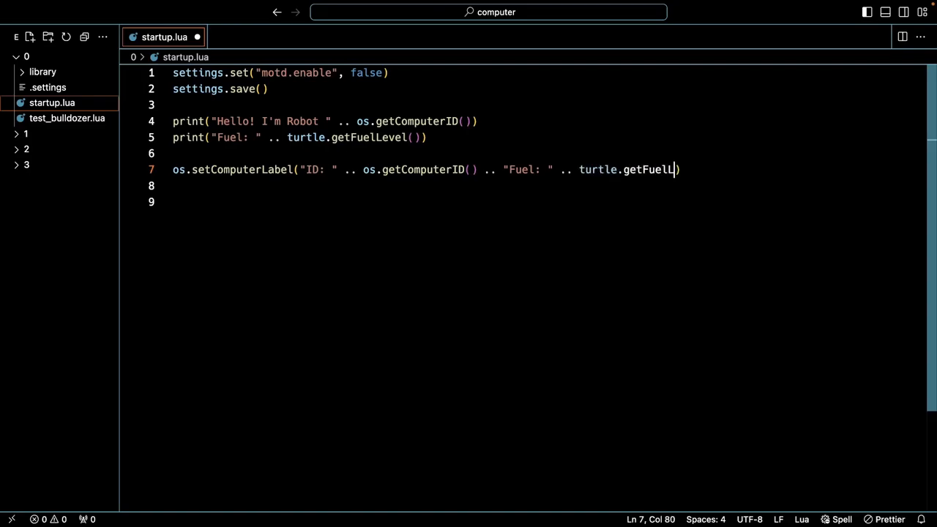
text(evel()))
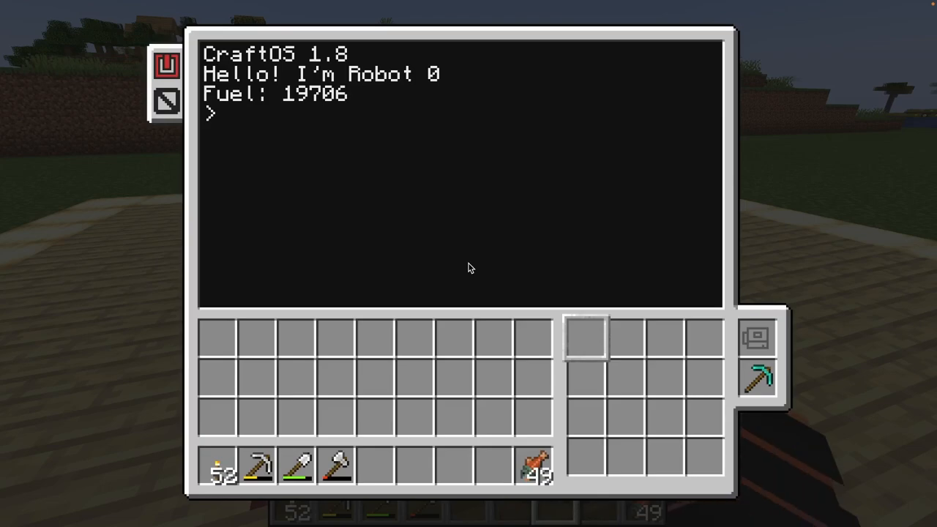
Step: Run reboot in the turtle terminal so the new startup script executes
key(Escape)
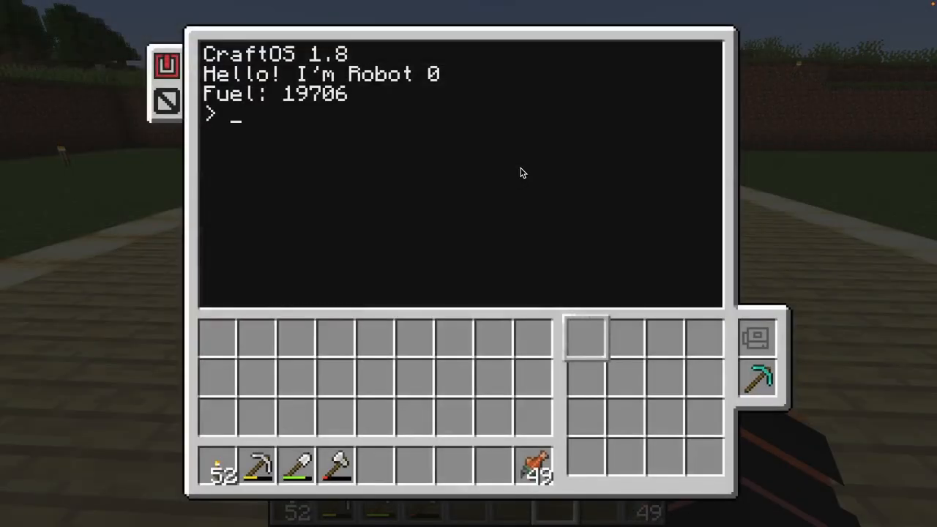
text(reboot)
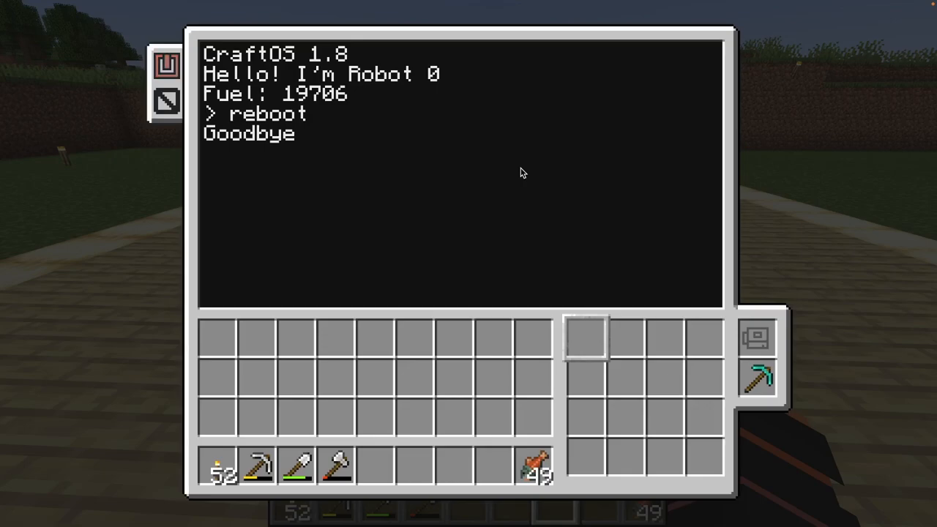
key(Escape)
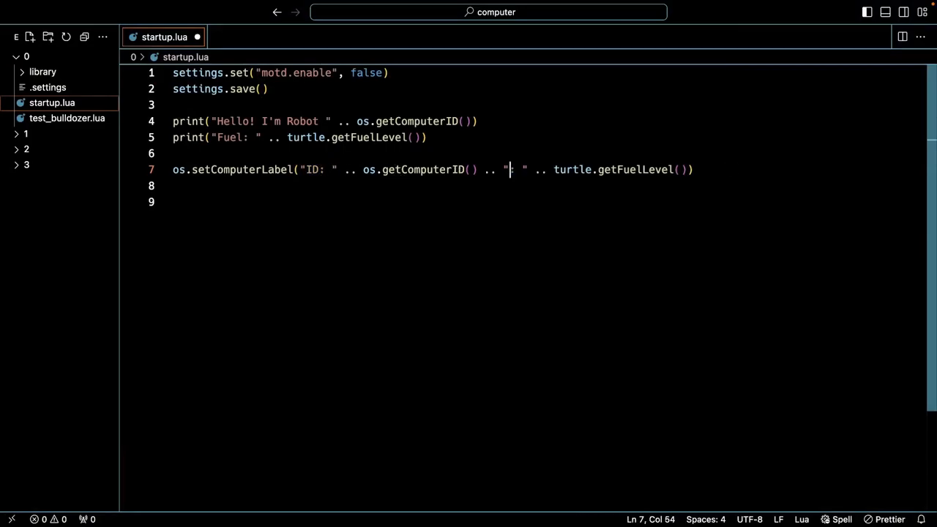
Step: Replace the "Fuel: " label string with a ":" separator between ID and fuel
text(:)
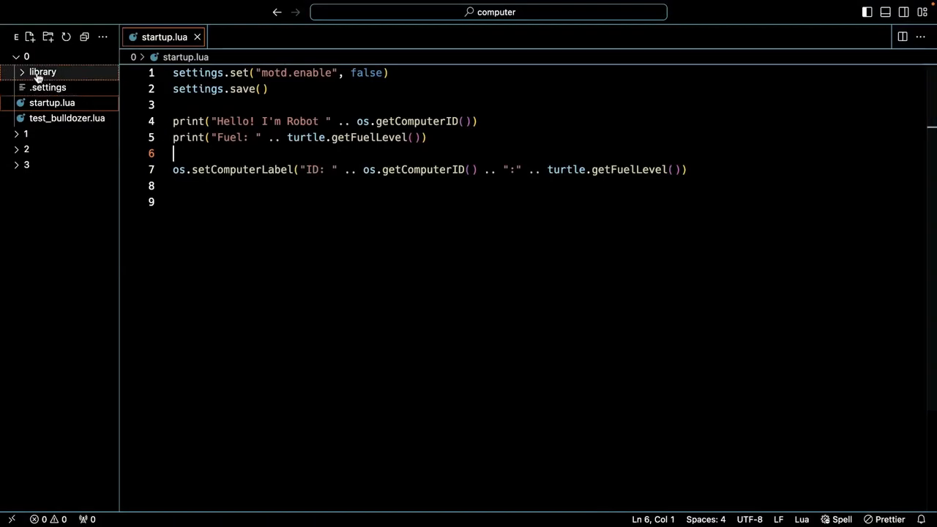
Step: Create library/id.lua defining local id = {} and returning id
right_click(41, 70)
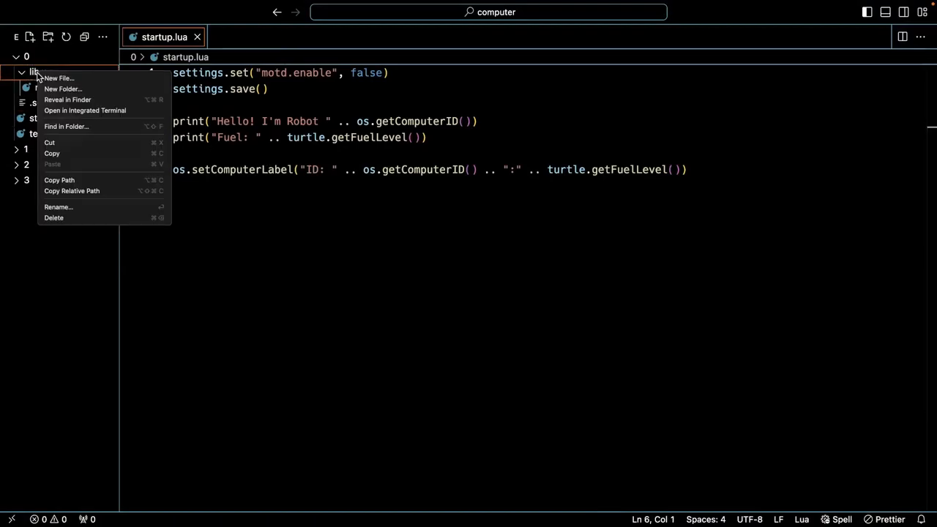
click(59, 79)
text(id.ul)
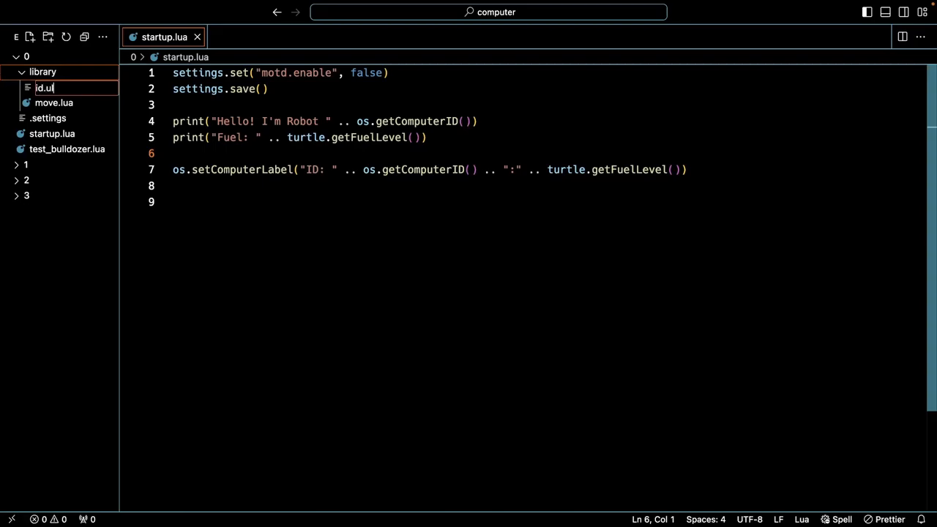
key(Enter)
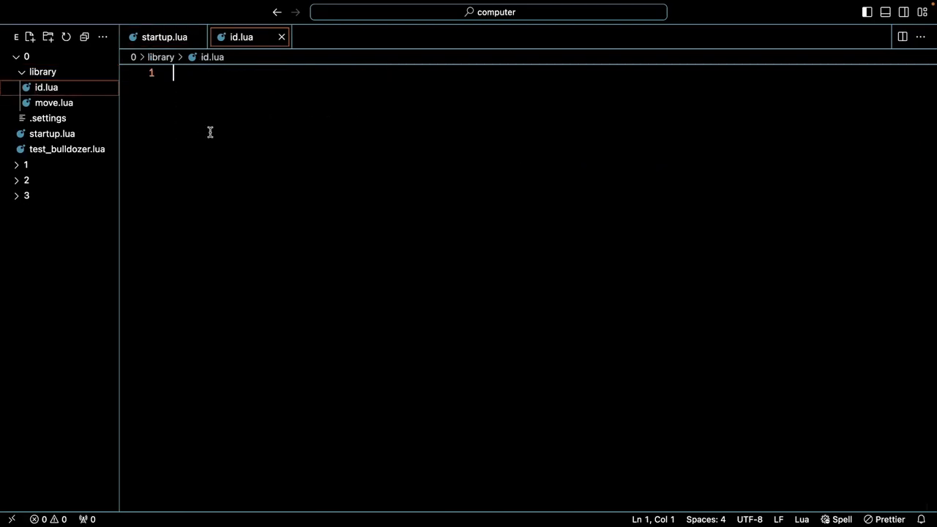
text(local id)
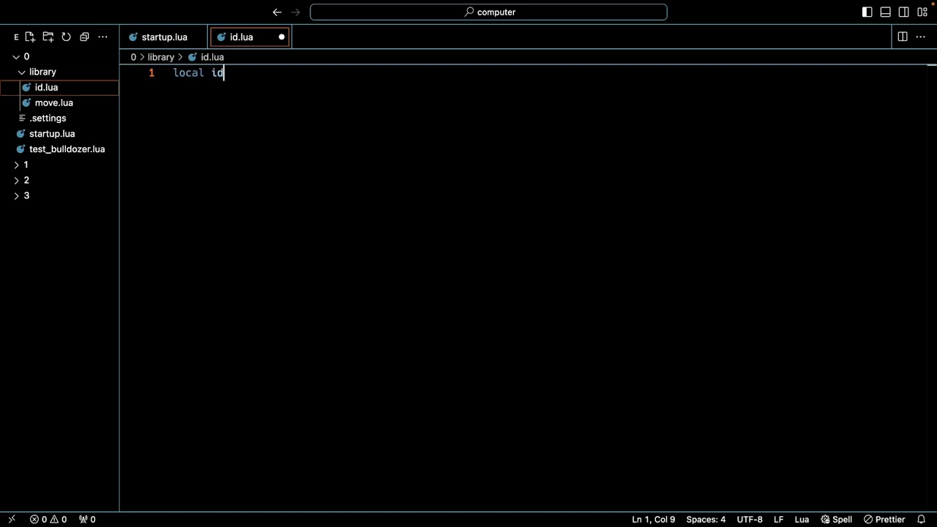
text(= {})
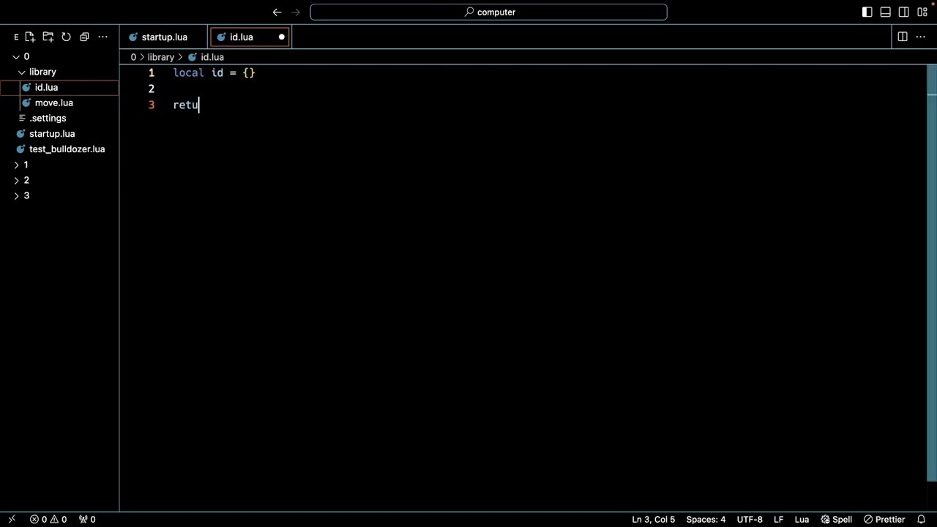
text(rn id)
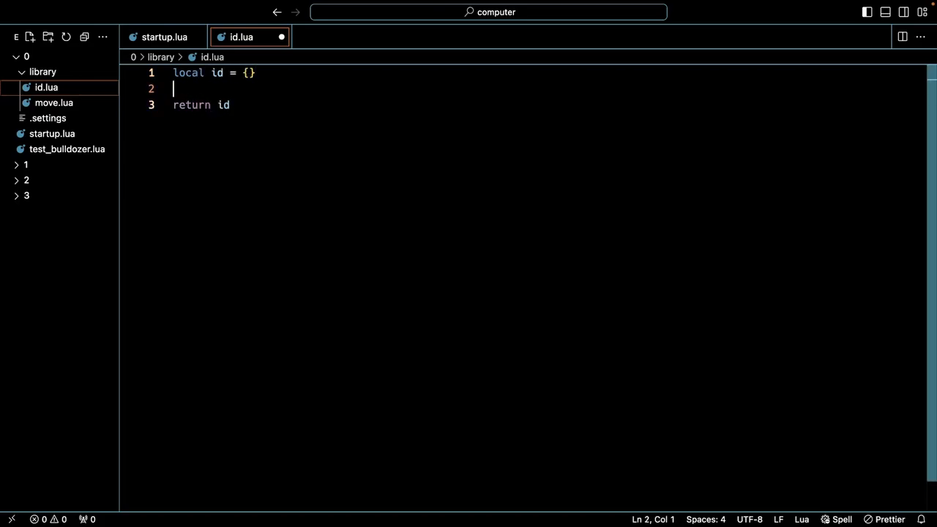
key(Enter)
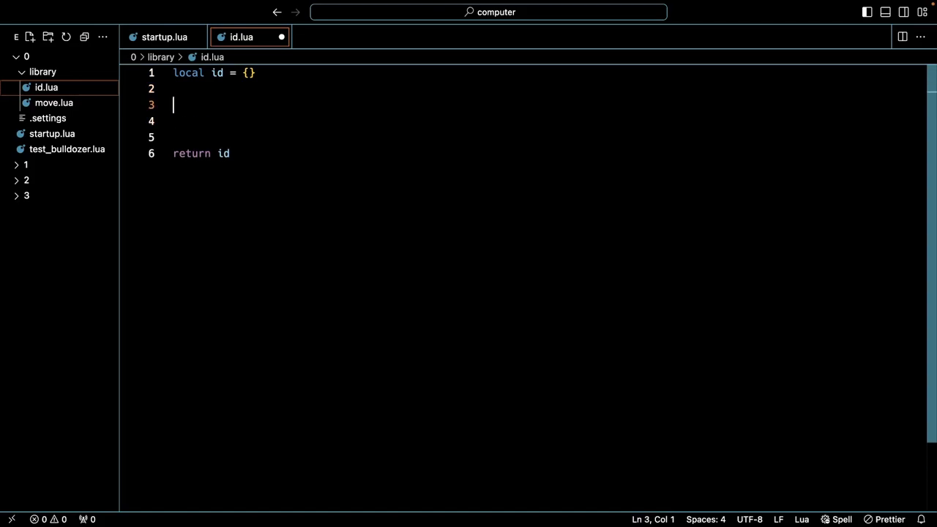
Step: Add function id.update() and grab the os.setComputerLabel line from startup.lua for it
text(fu)
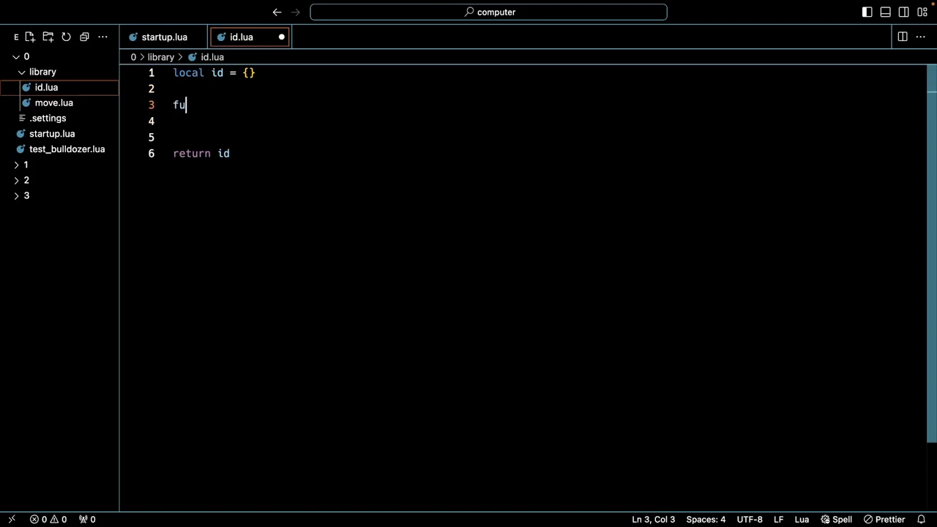
text(nction id.)
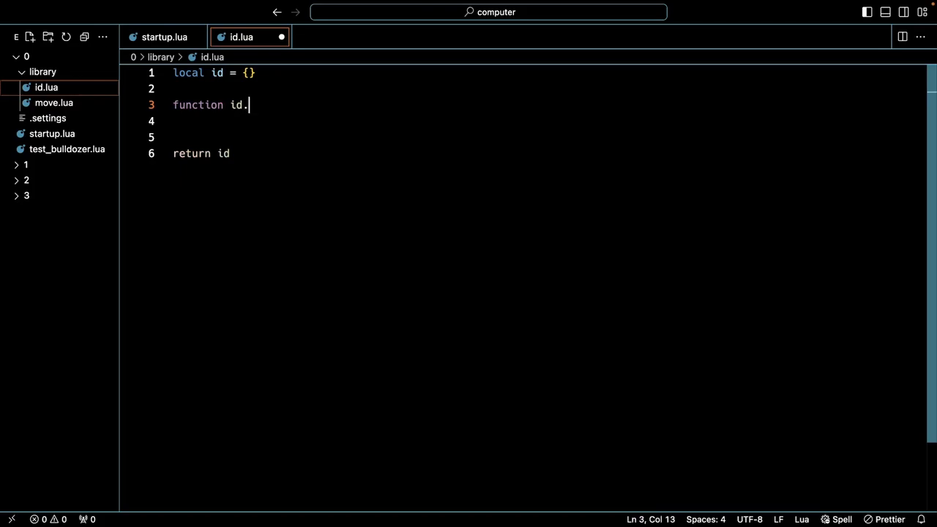
text(update())
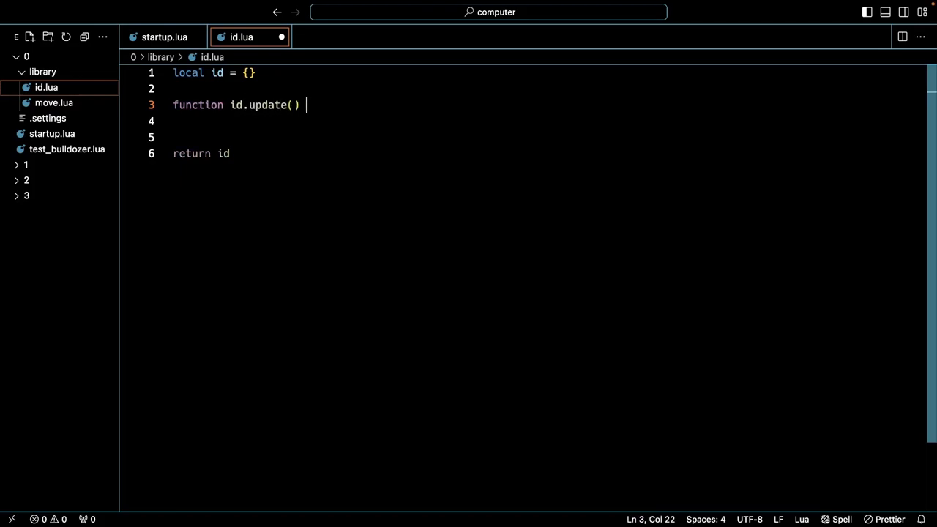
click(164, 36)
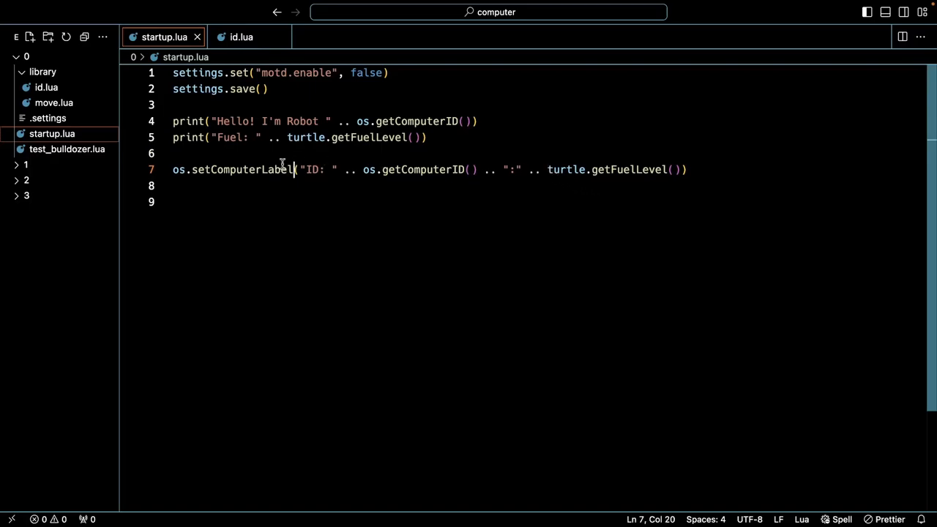
drag(234, 170, 687, 170)
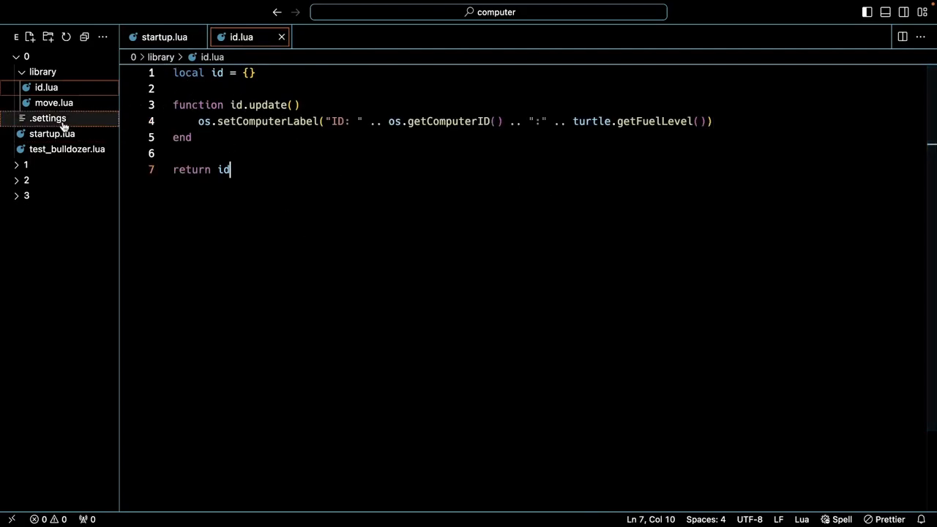
Step: Add local id = require("/library.id") at the top of move.lua and save
click(67, 149)
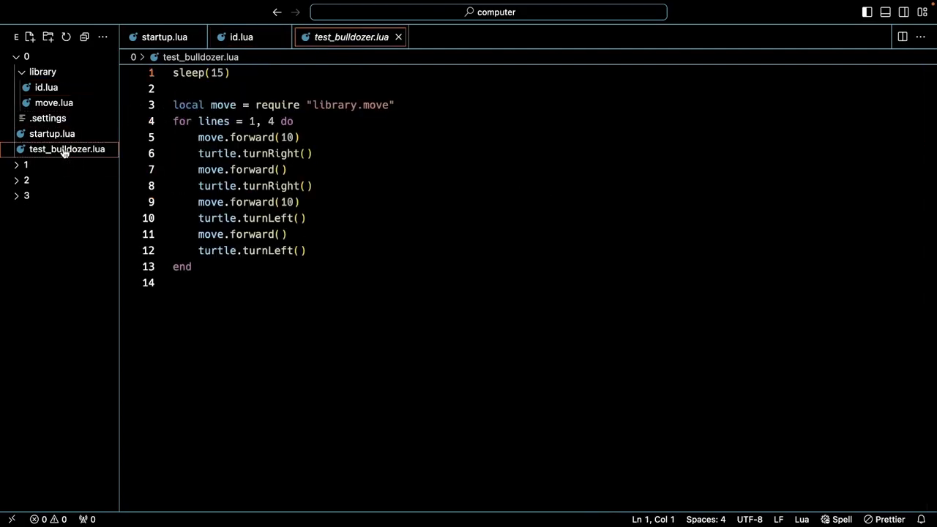
mouse_move(109, 125)
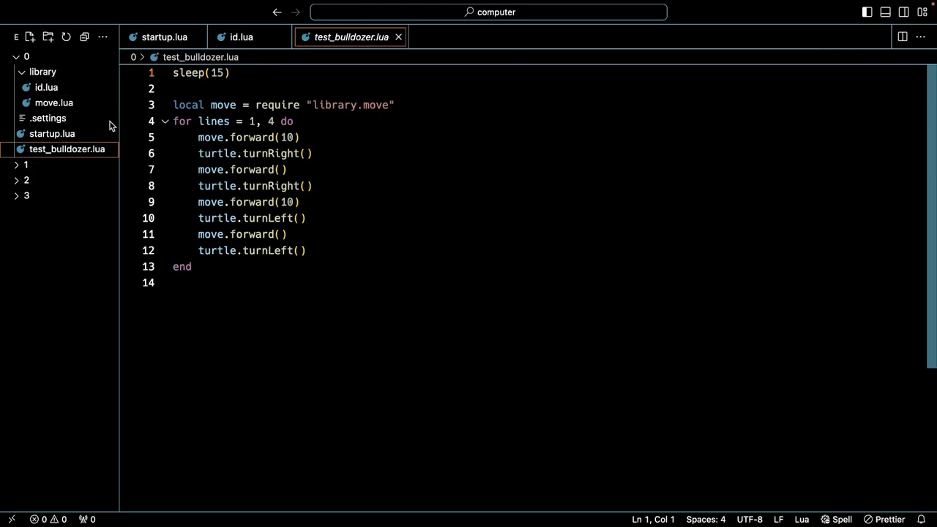
click(52, 103)
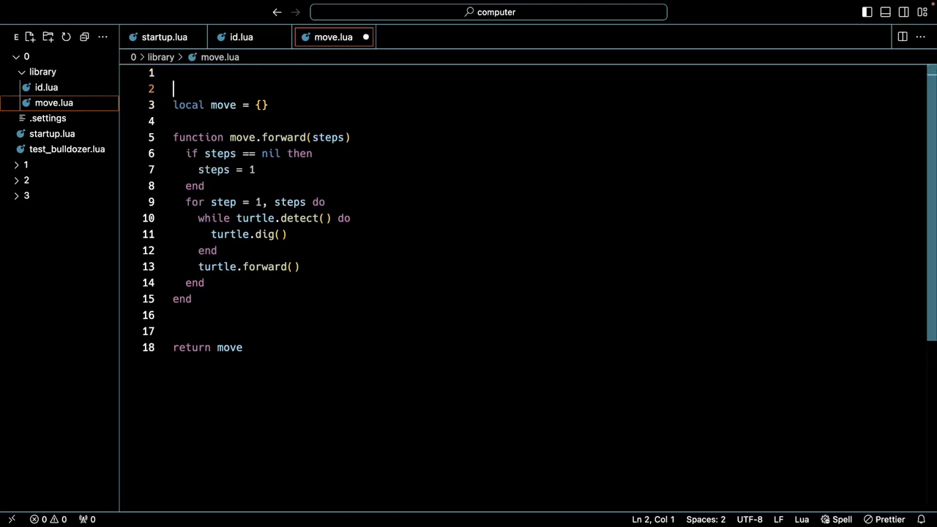
click(172, 73)
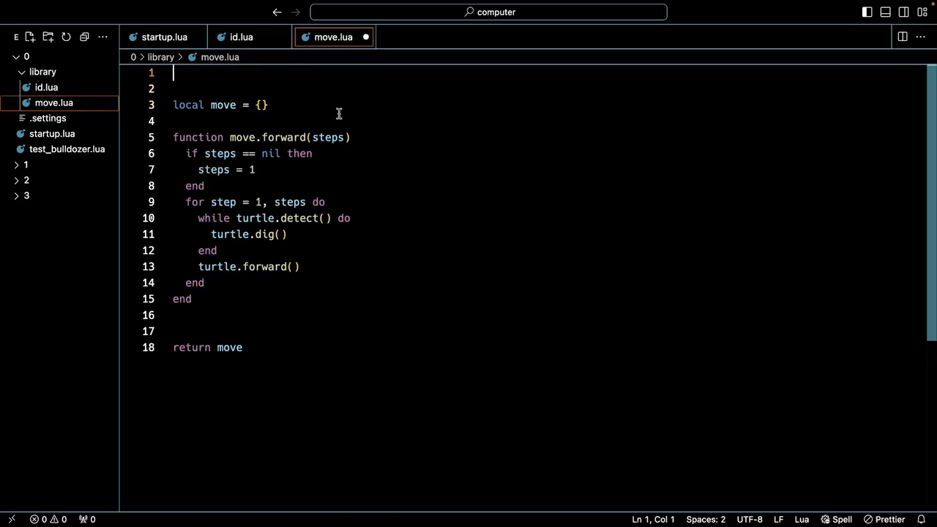
text(local id)
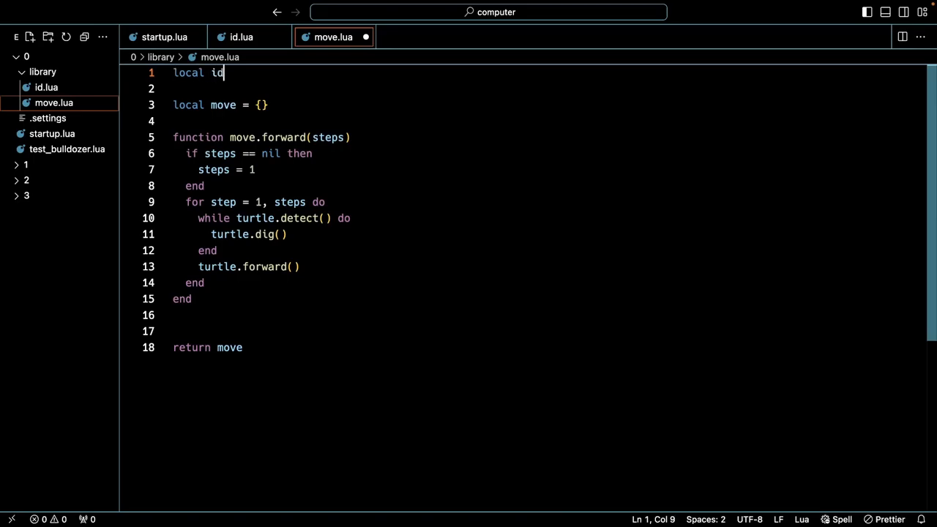
text(=)
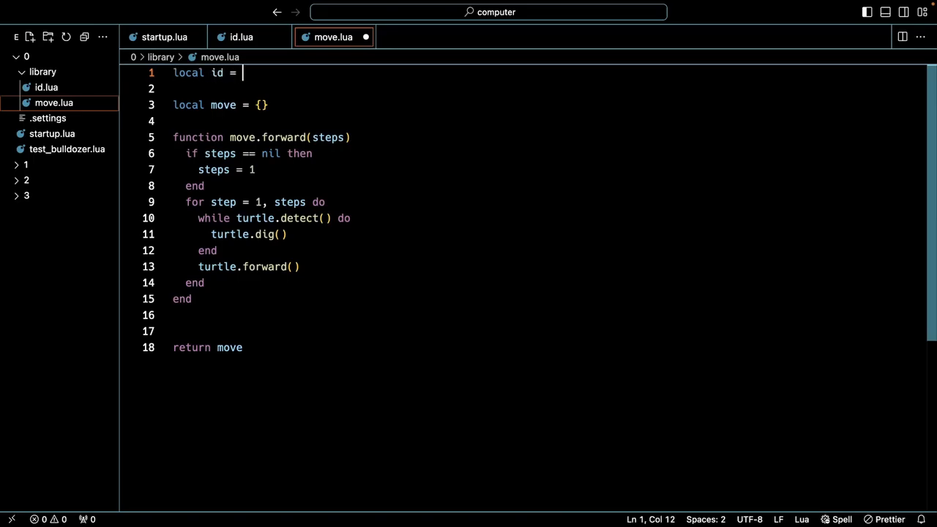
text(req)
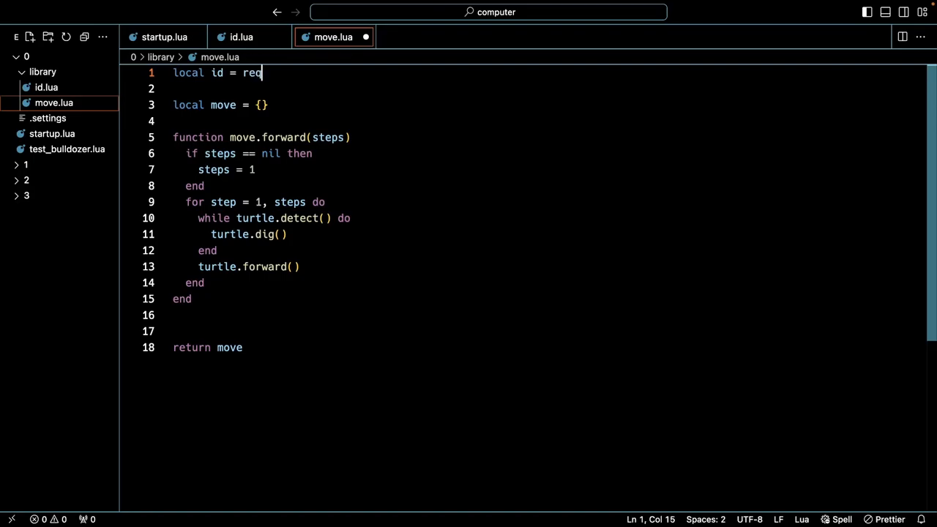
text(uire("/library.i)
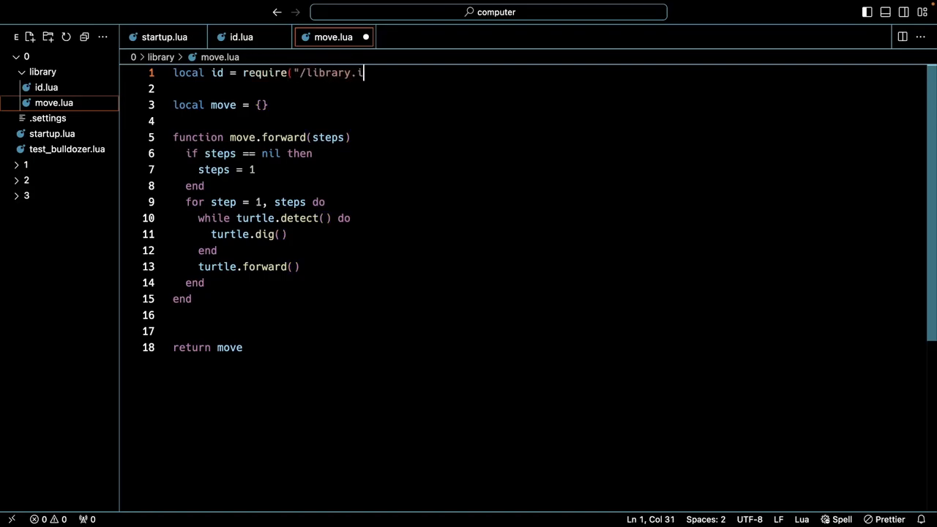
key(alt+tab)
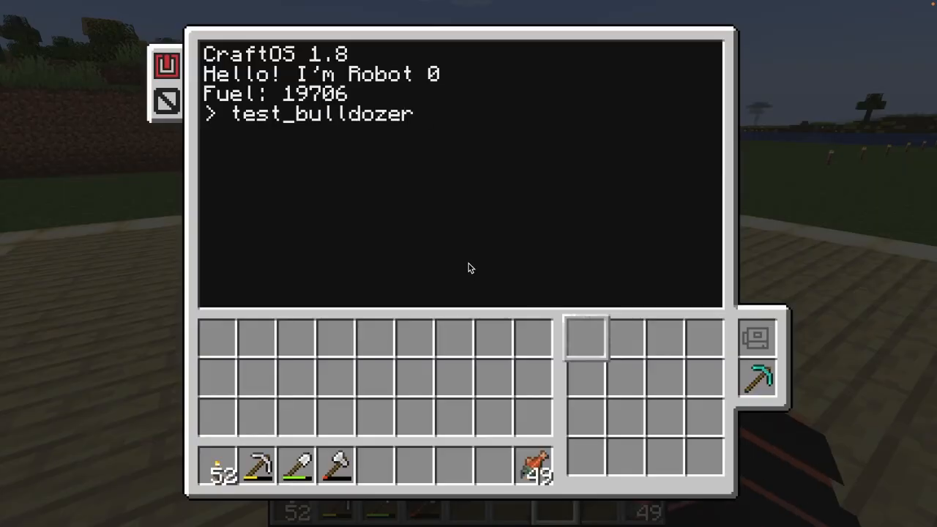
Step: Terminate the running test_bulldozer on the turtle and start it again
key(Escape)
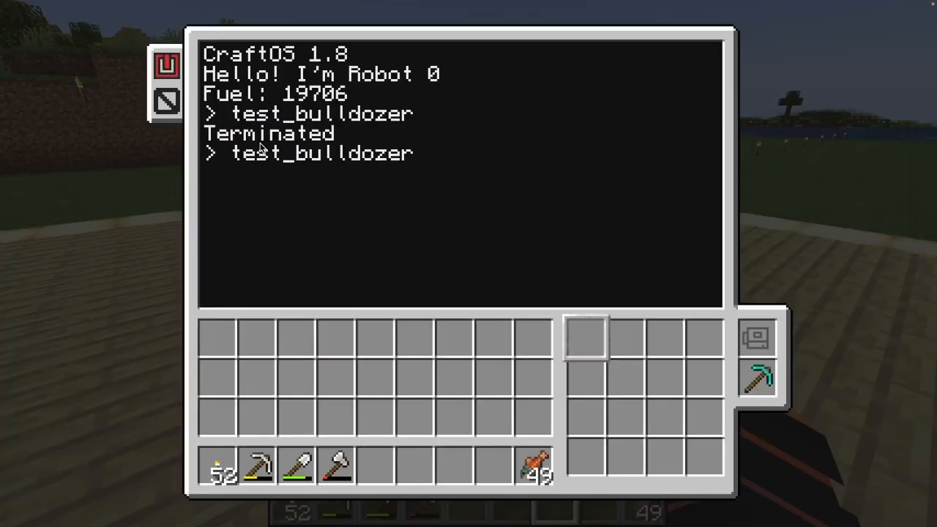
key(Escape)
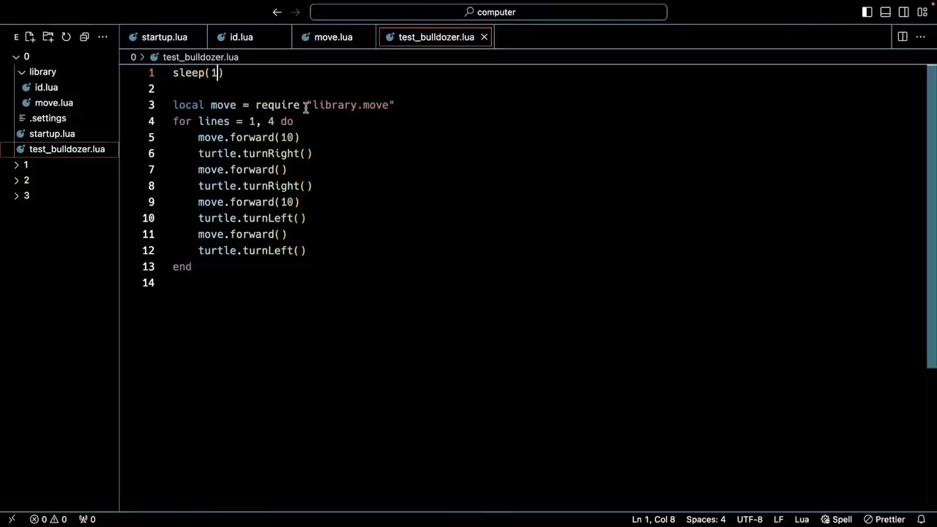
Step: Add id.update() after turtle.forward() inside move.forward's loop
click(334, 36)
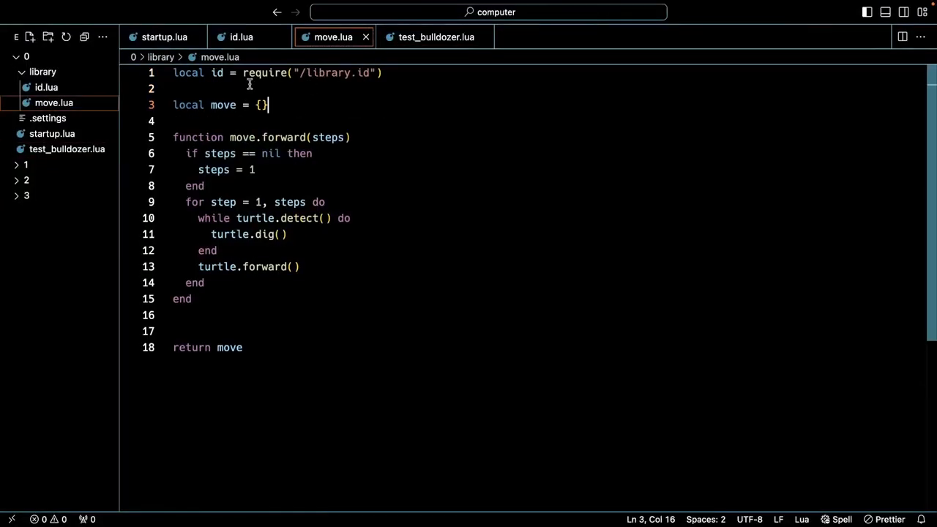
mouse_move(310, 269)
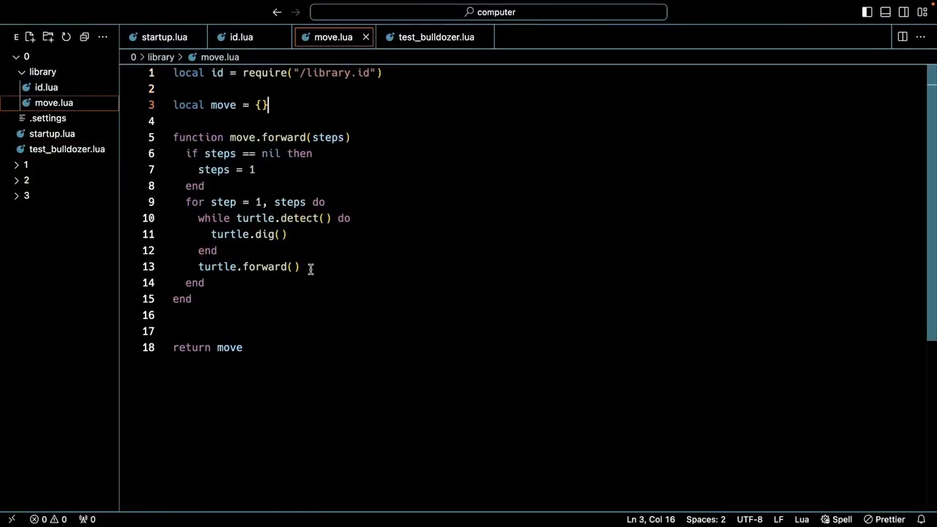
text(id)
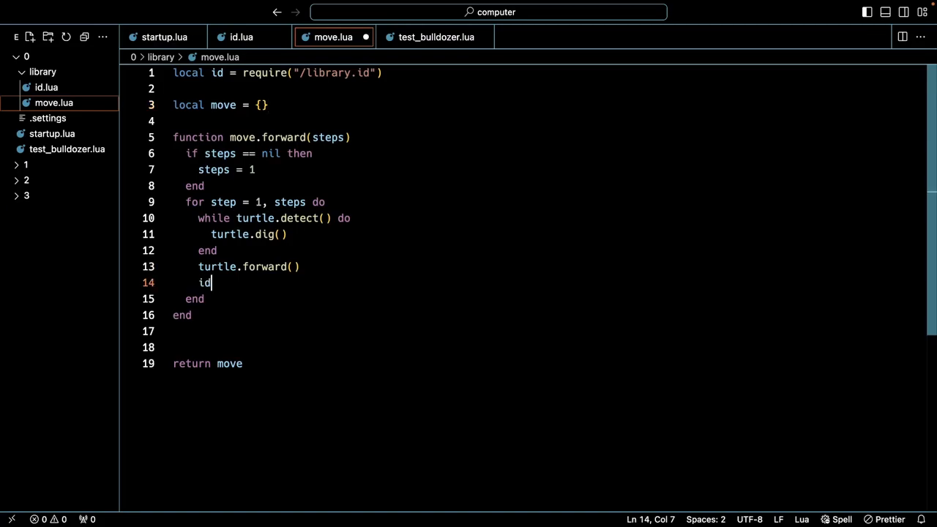
text(.update())
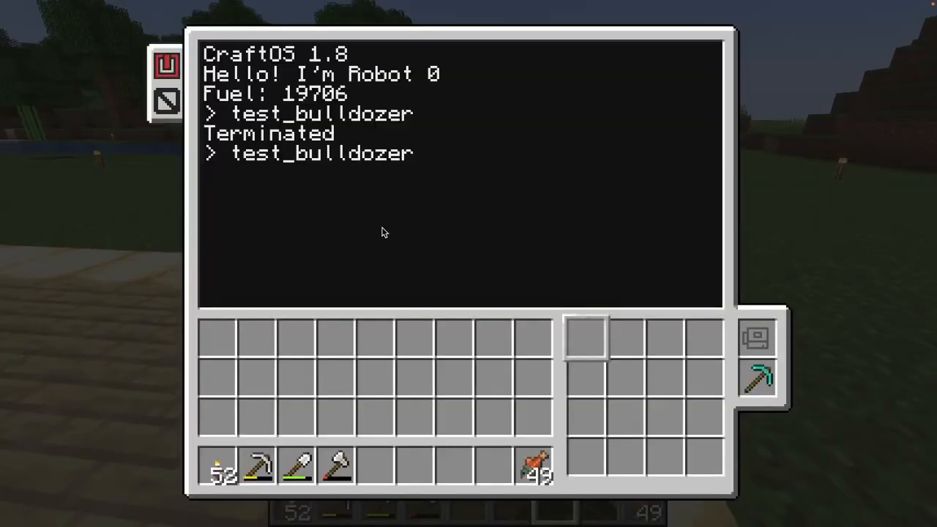
Step: Run test_bulldozer again, watch the turtle move, then terminate it and leave the terminal
text(wwwwww)
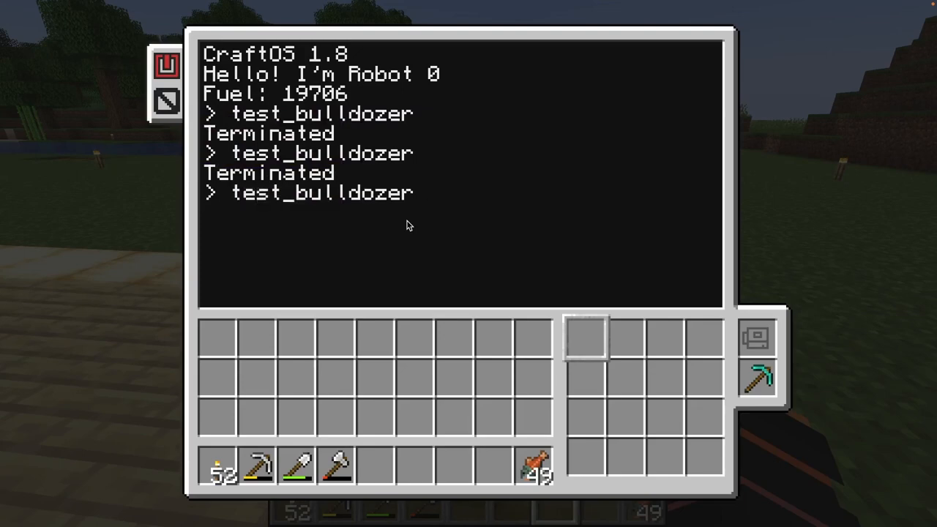
key(Escape)
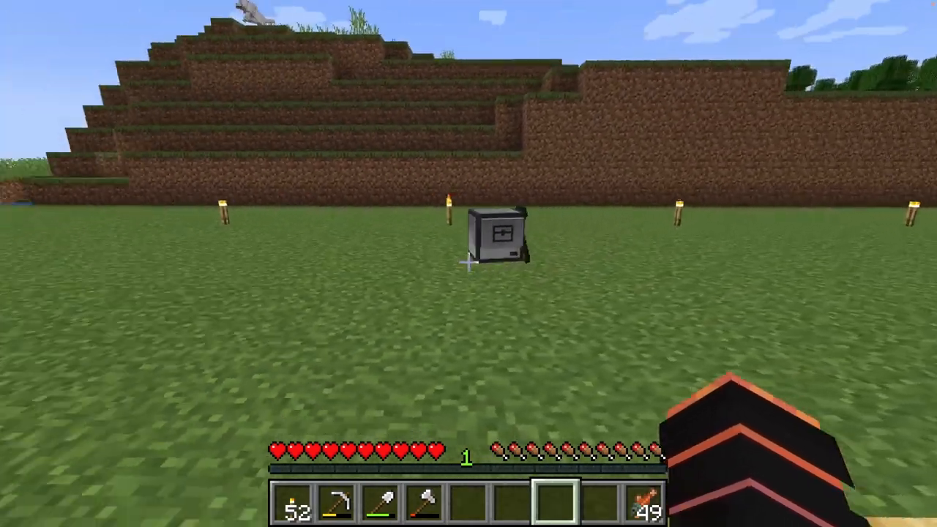
mouse_move(469, 264)
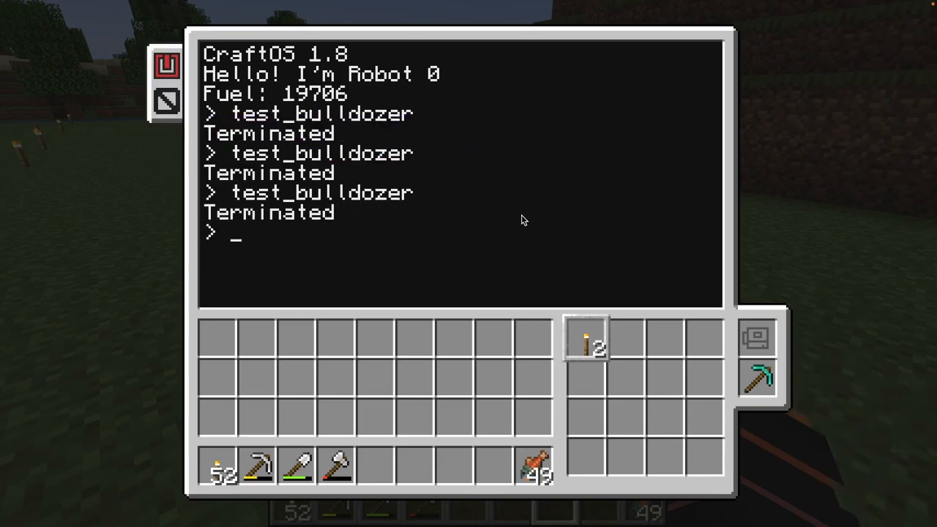
key(Escape)
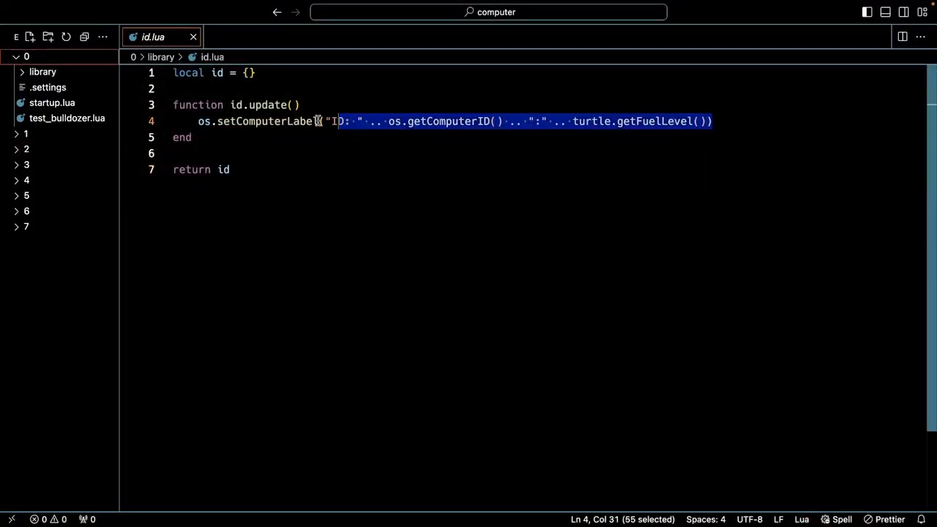
Step: Cut the os.setComputerLabel ID-and-fuel line from id.update and paste it into move.forward in move.lua
drag(335, 120, 196, 120)
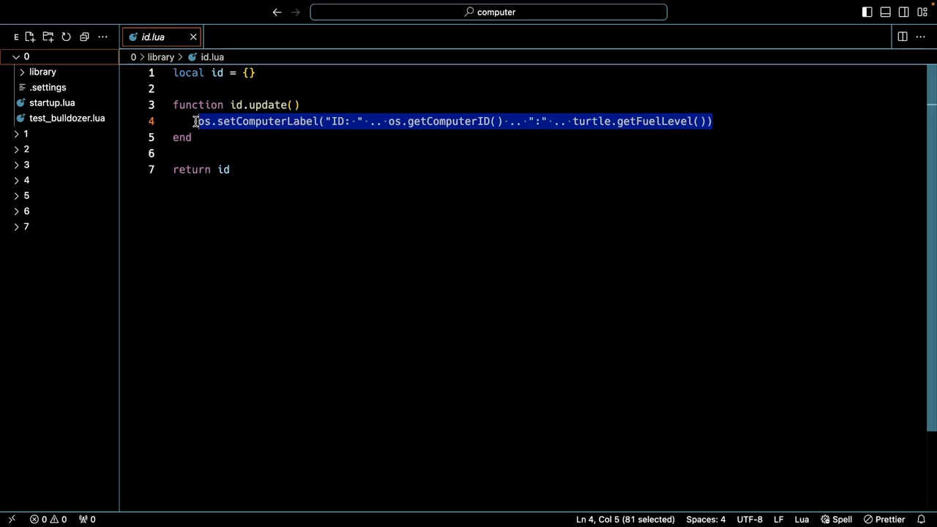
key(Delete)
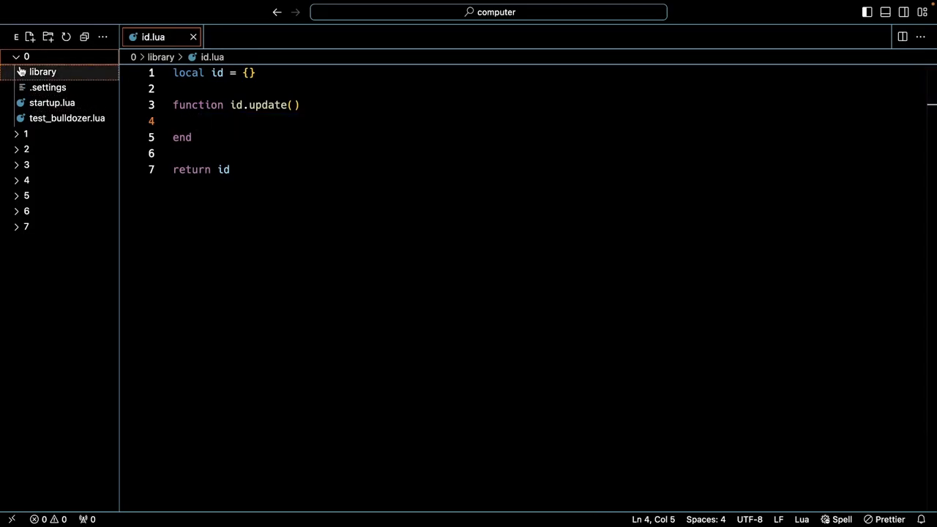
click(53, 102)
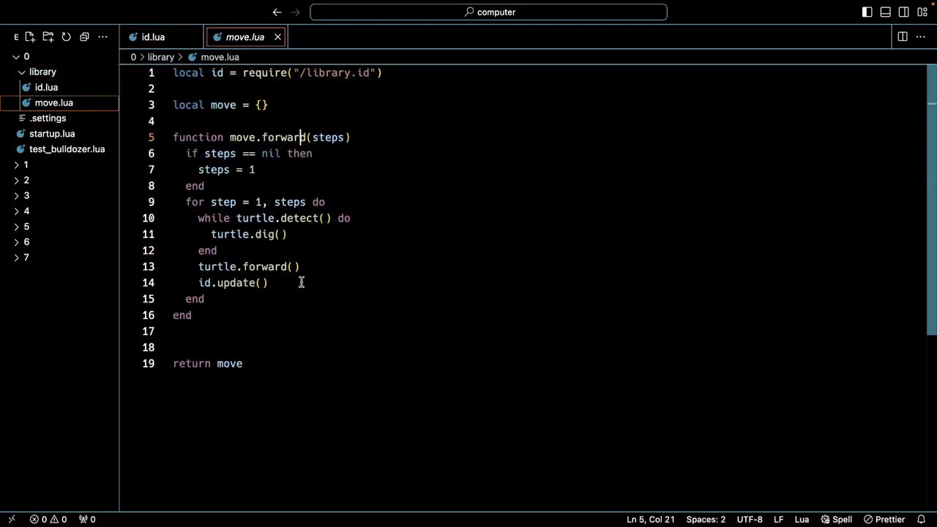
text(os.setComputerLabel("ID: " .. os.getComputerID() .. ":" .. turtle.getFuelLevel()))
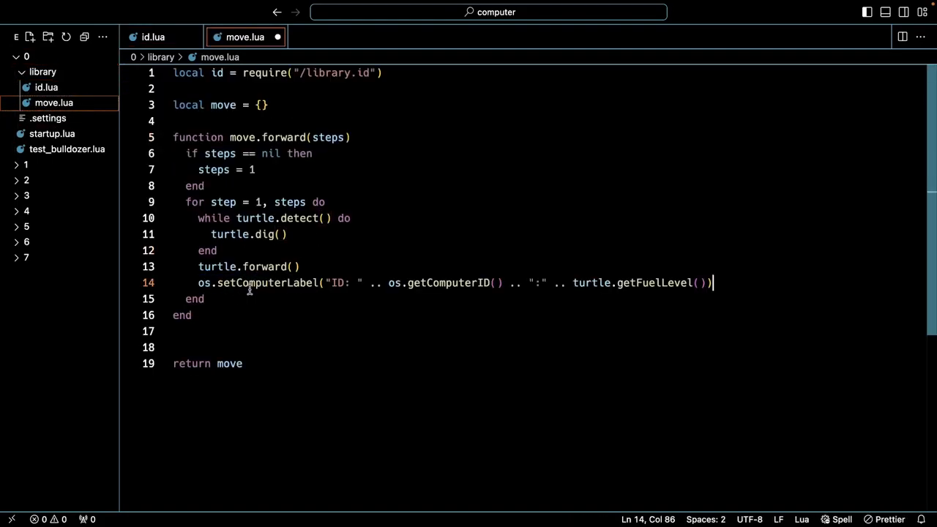
right_click(47, 88)
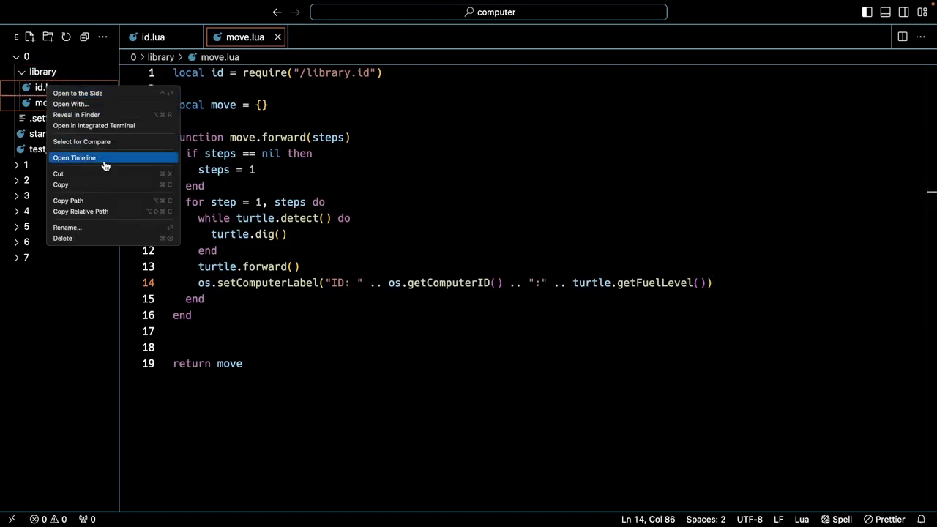